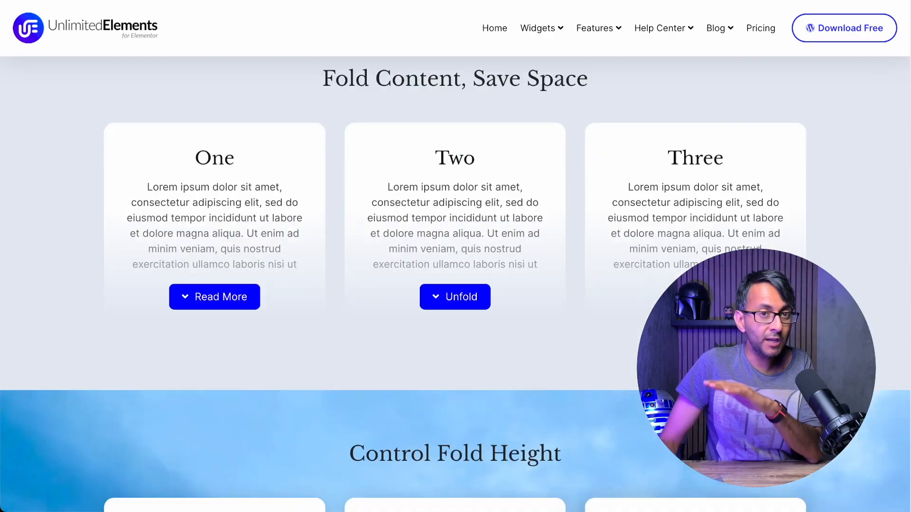
Unfold and refold the demo cards' hidden text, including the Suzuki S1 card
scroll(down, 3)
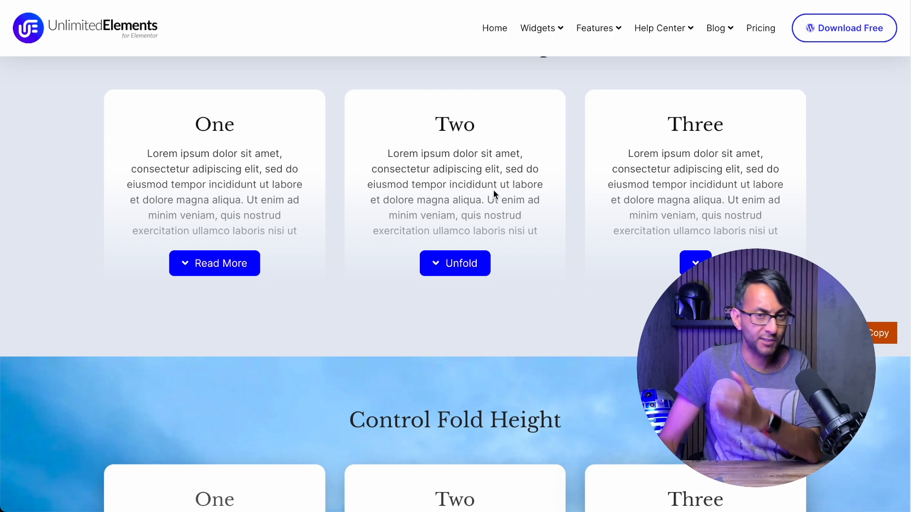
click(214, 263)
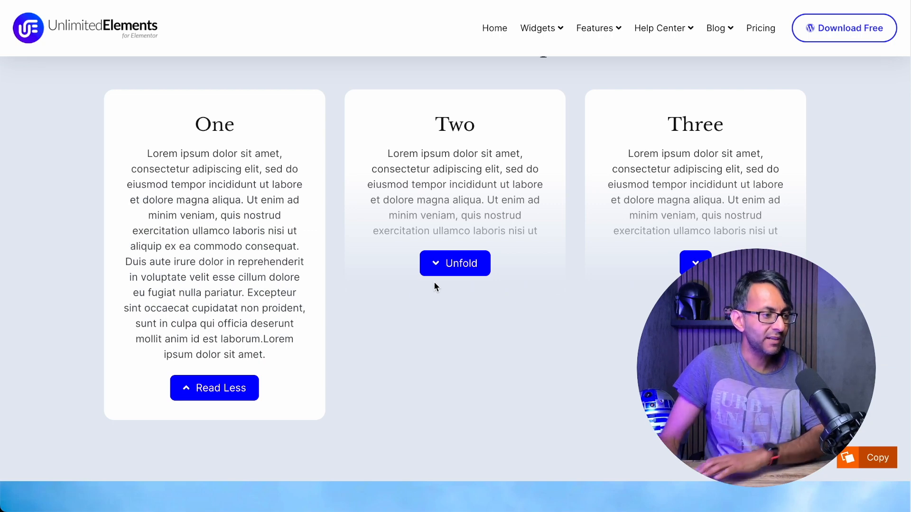
click(455, 263)
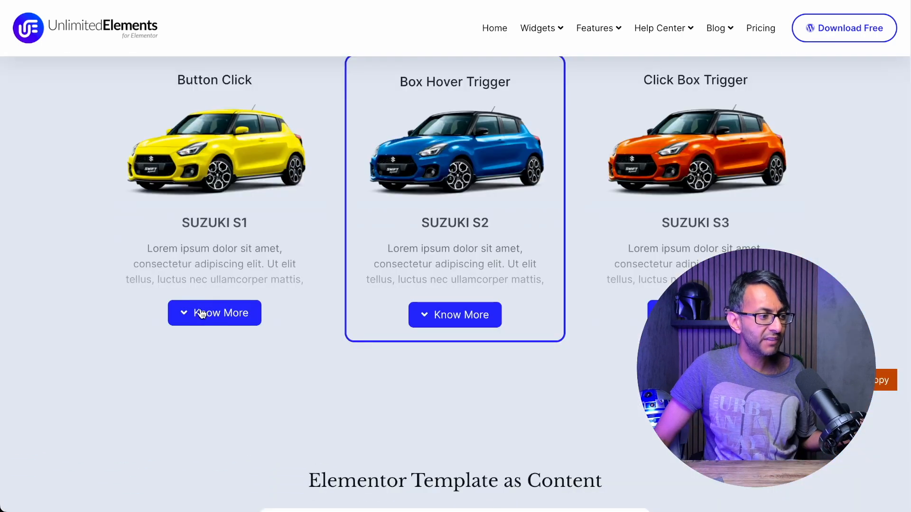
click(214, 312)
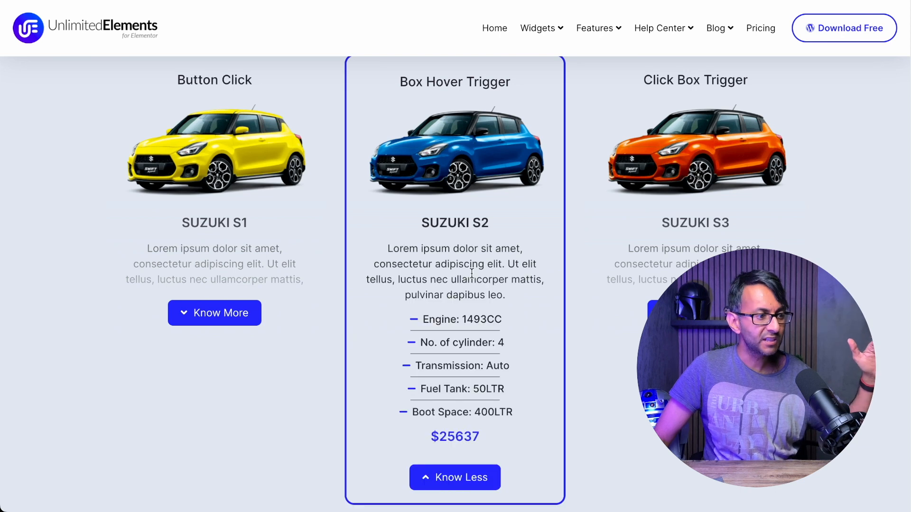
click(455, 477)
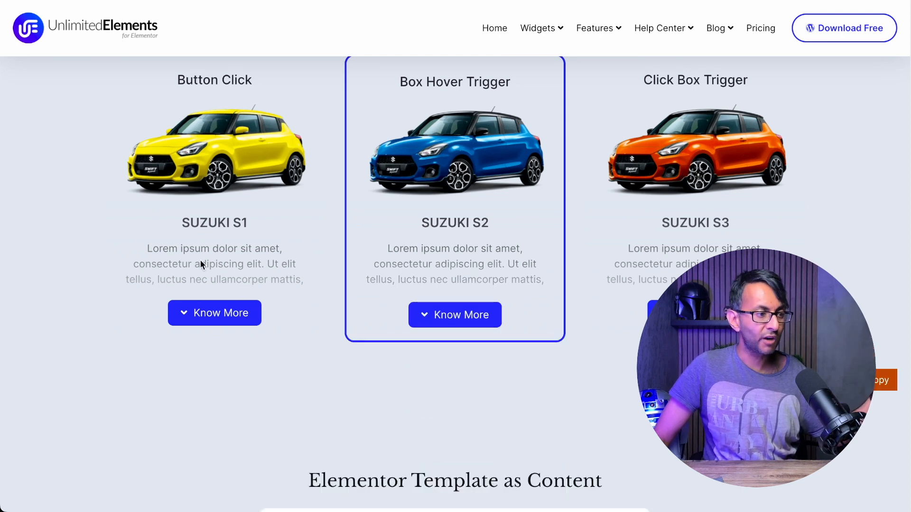
mouse_move(654, 194)
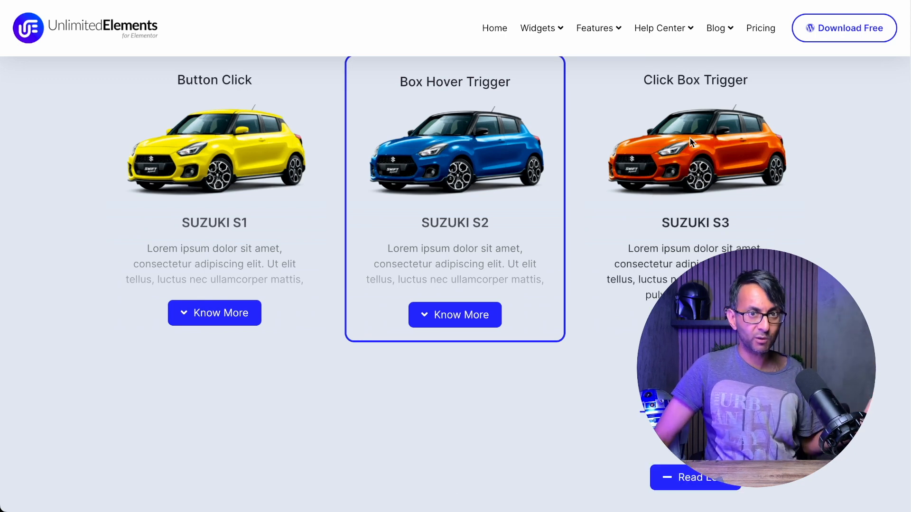
Expand and collapse the template demo's menu items, then search the widget library for 'unfold'
scroll(down, 3)
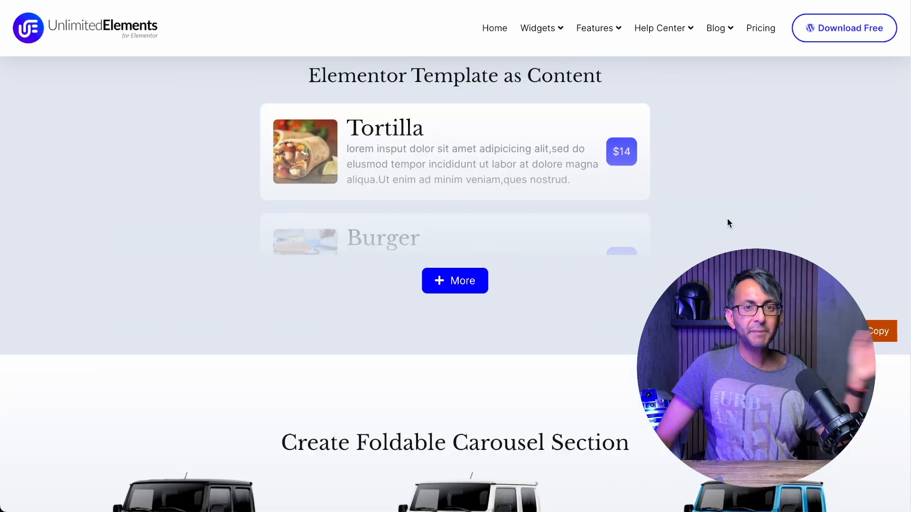
click(455, 280)
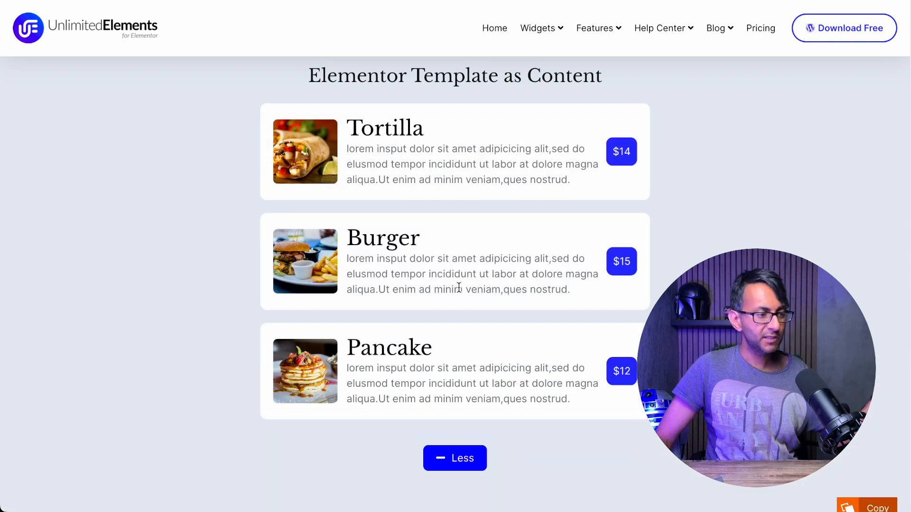
mouse_move(458, 306)
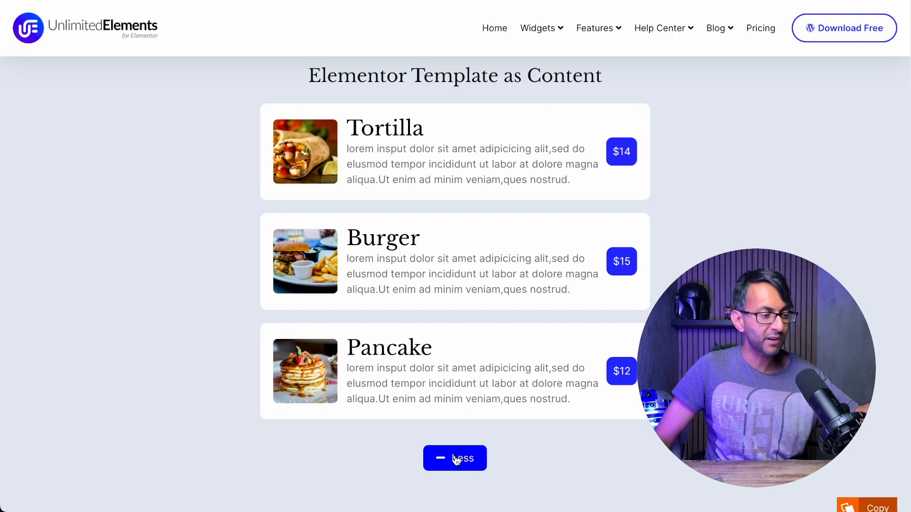
click(455, 458)
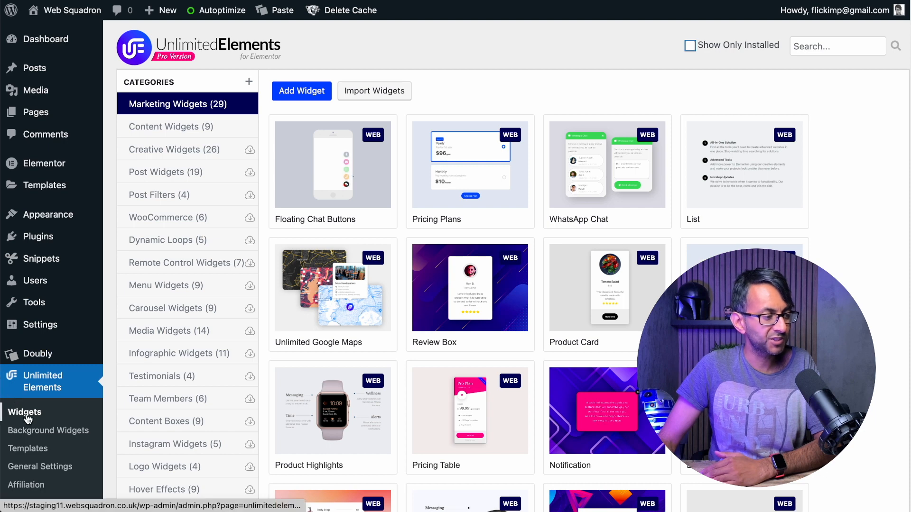
click(836, 46)
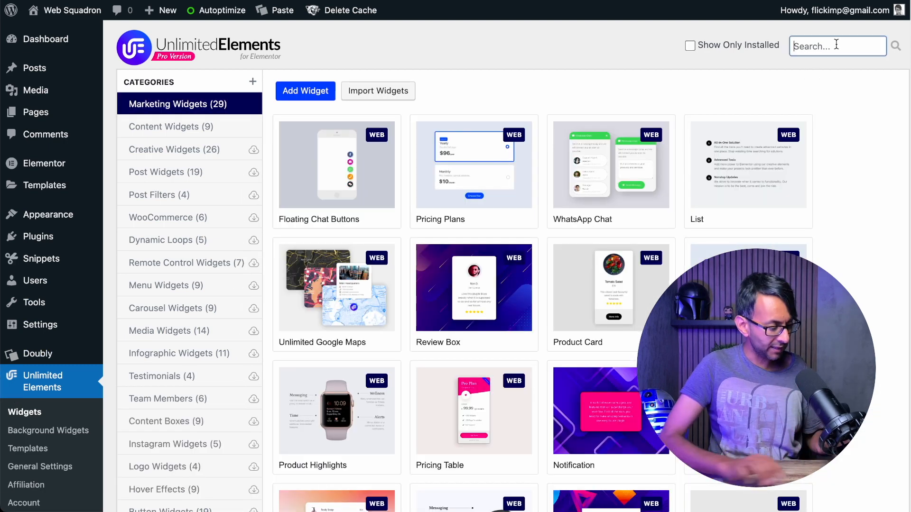
text(unfold)
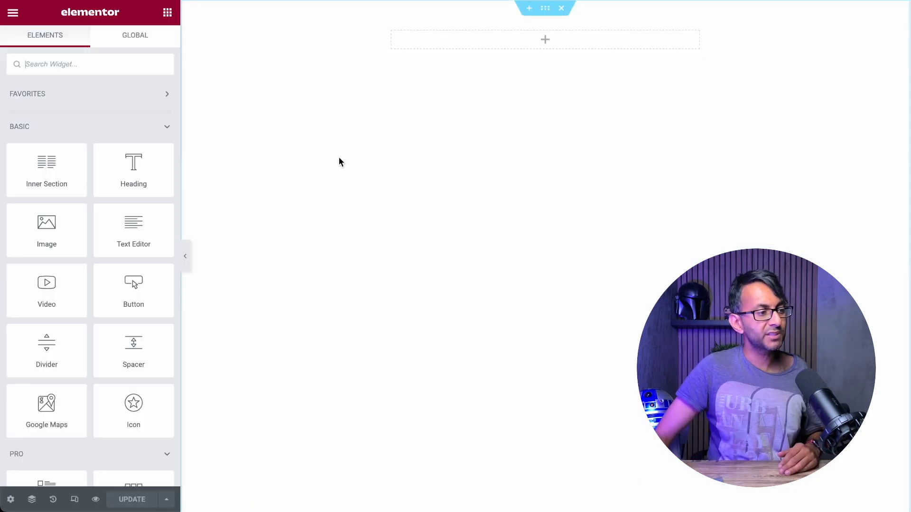
Search the Elements panel for 'unfol' to find the Unfold Content widget
click(87, 64)
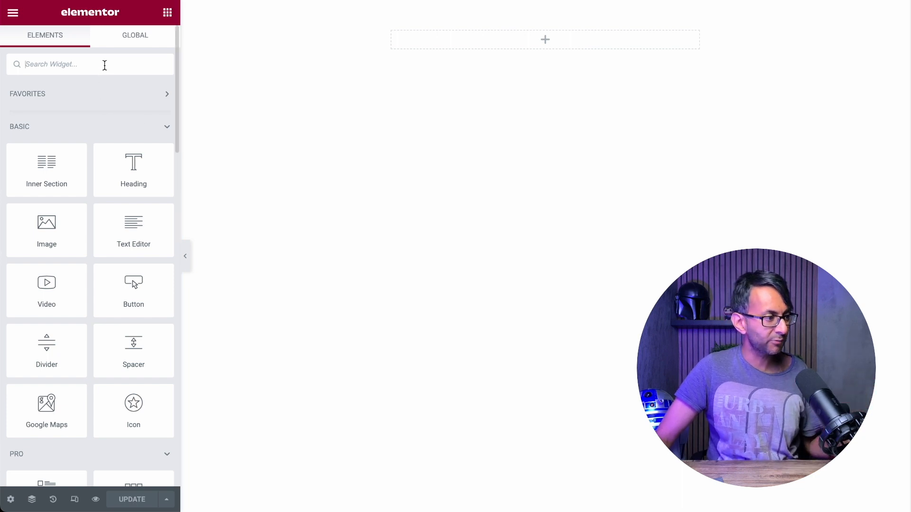
text(unfol)
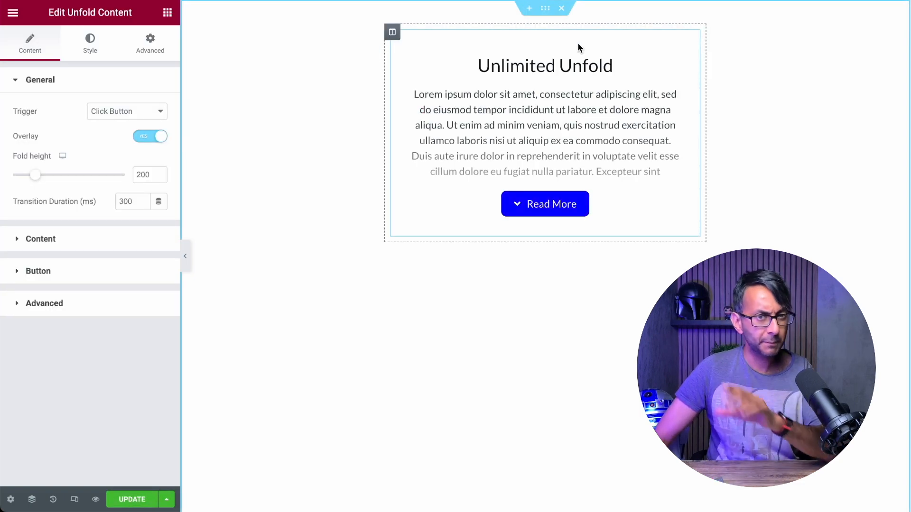
mouse_move(671, 143)
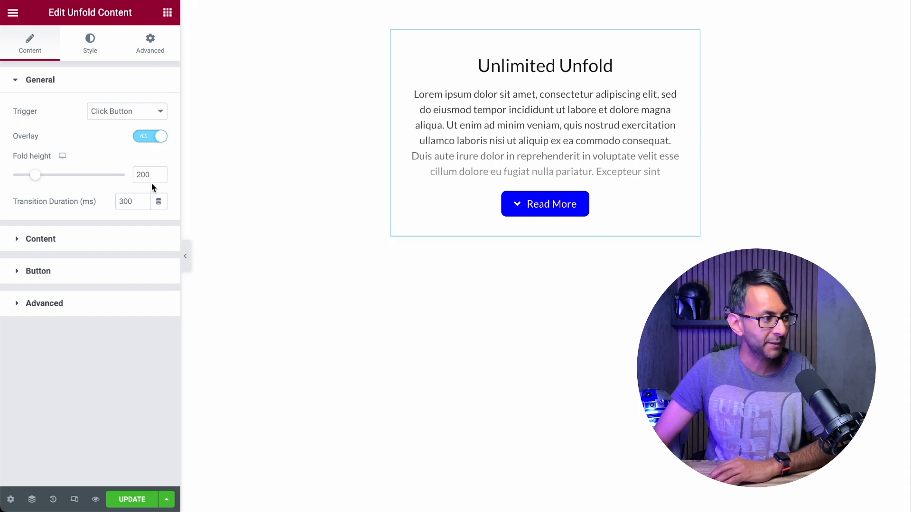
mouse_move(134, 114)
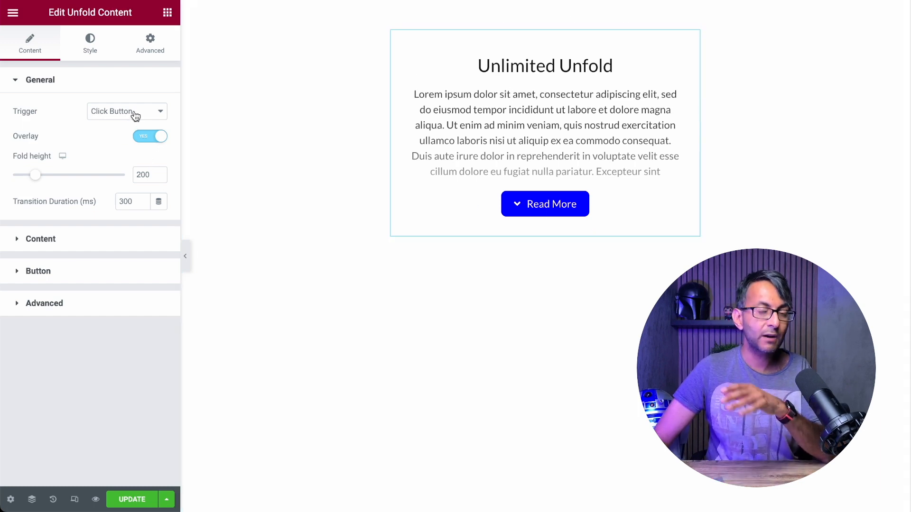
click(126, 111)
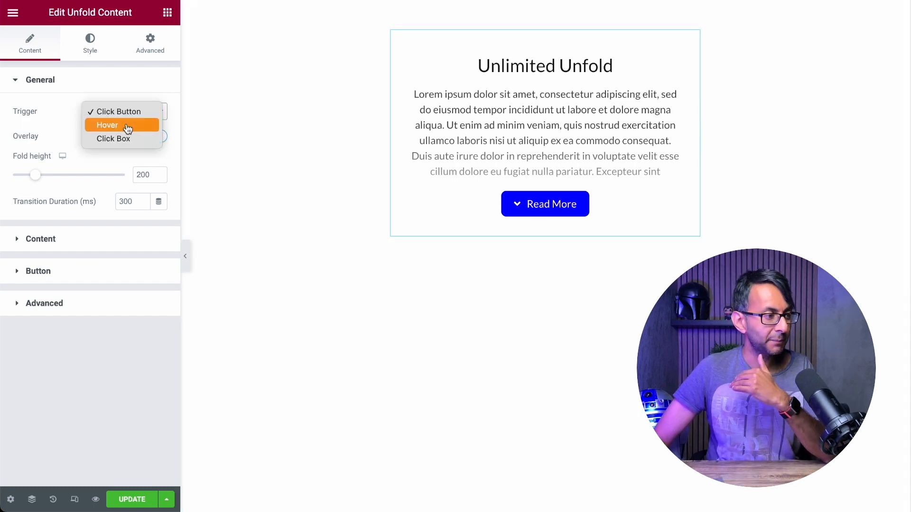
mouse_move(132, 143)
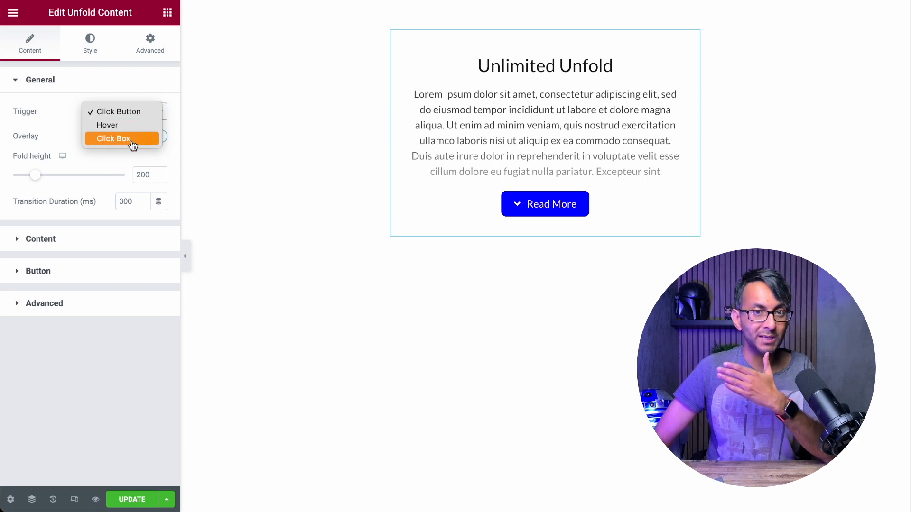
click(111, 138)
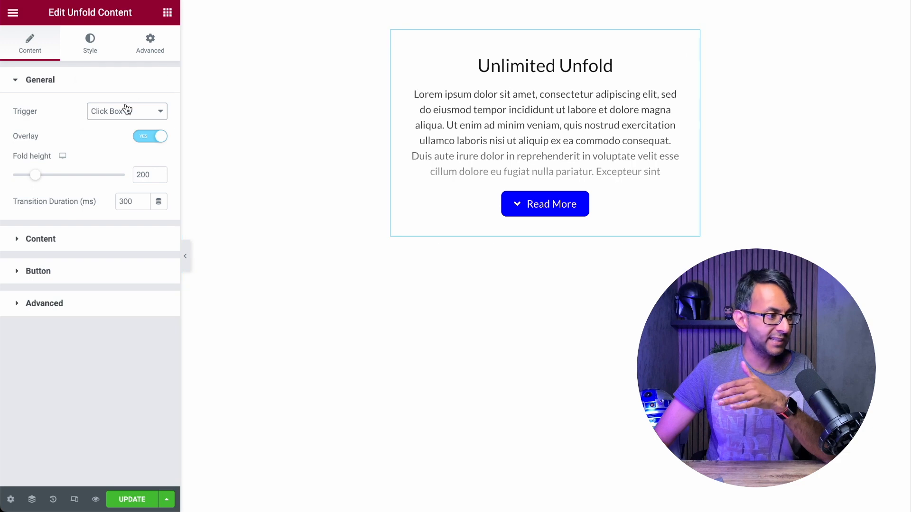
click(126, 111)
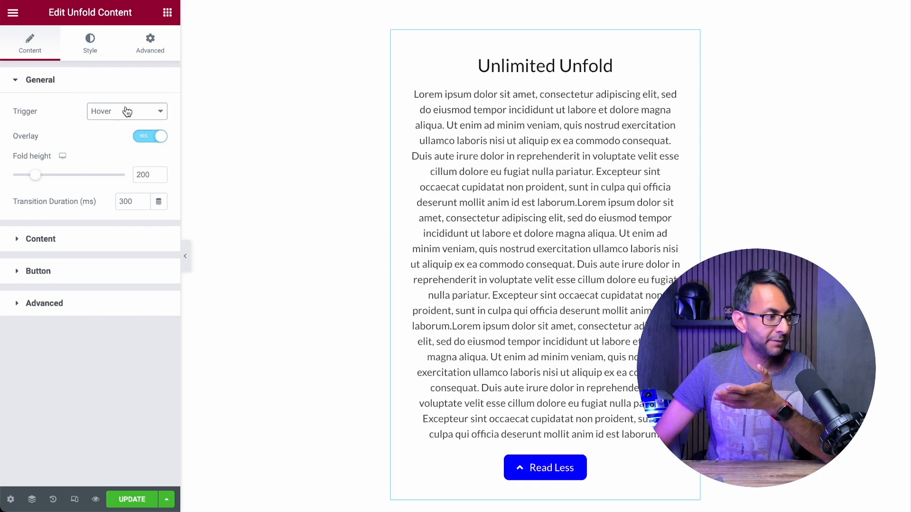
click(126, 111)
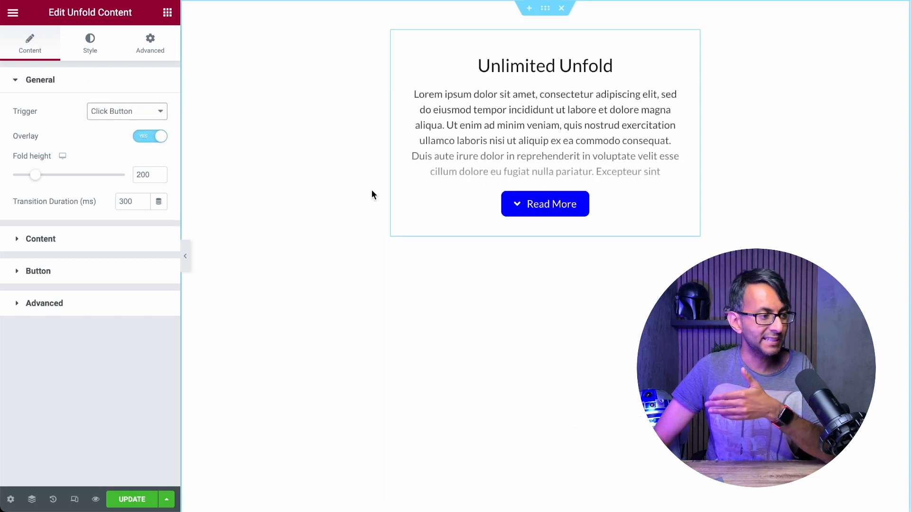
mouse_move(223, 190)
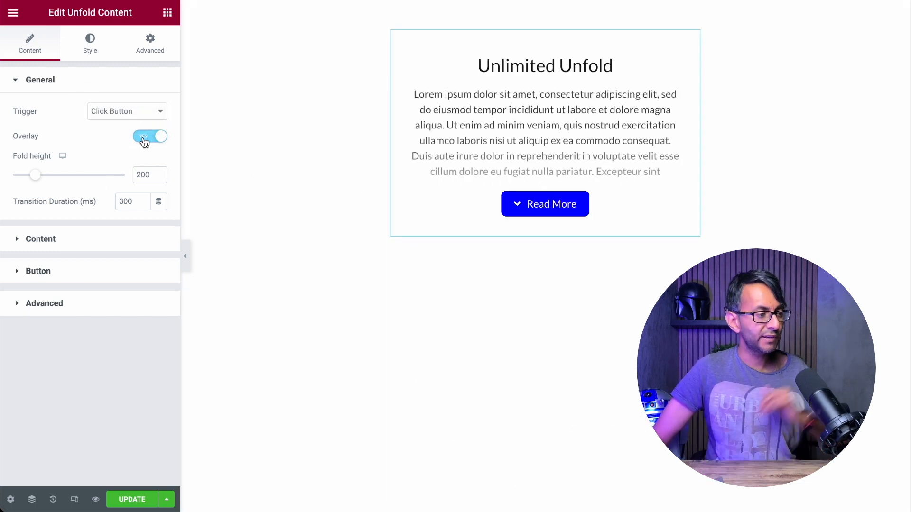
Toggle the fade overlay off and back on, then unfold the widget's text on the canvas
click(150, 136)
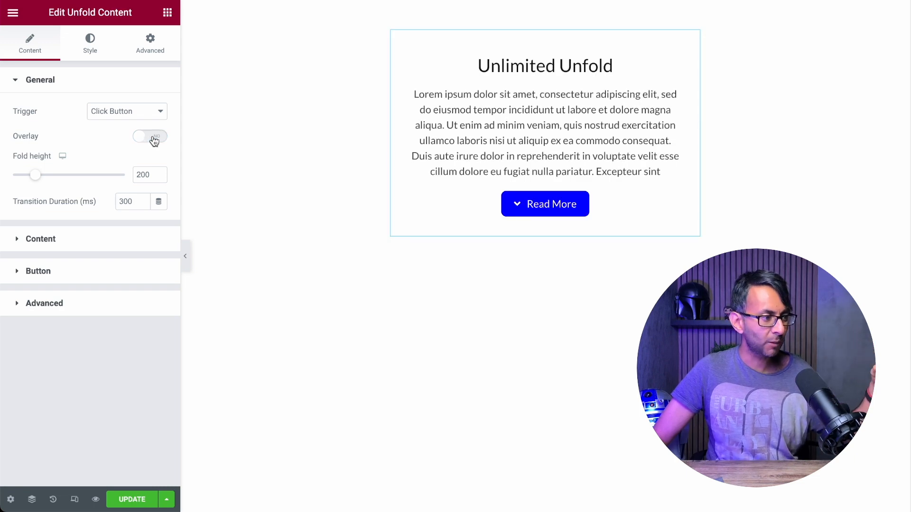
click(149, 137)
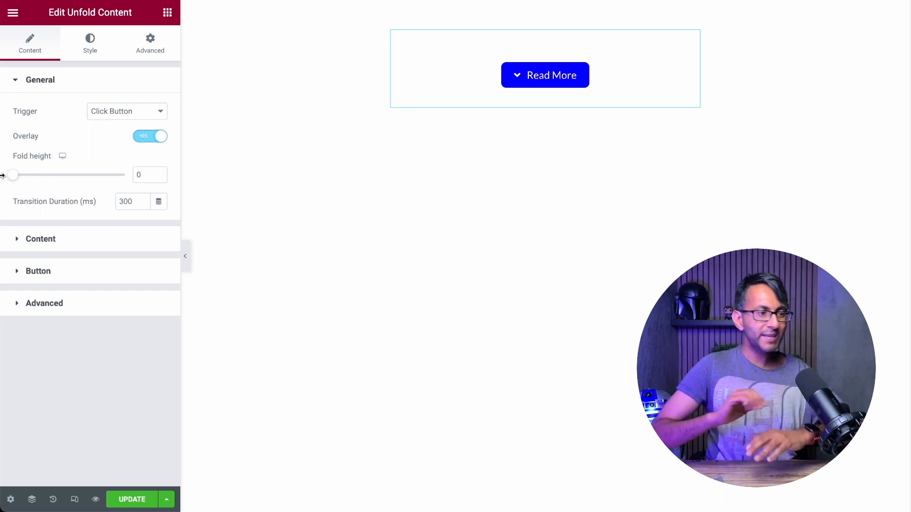
click(545, 93)
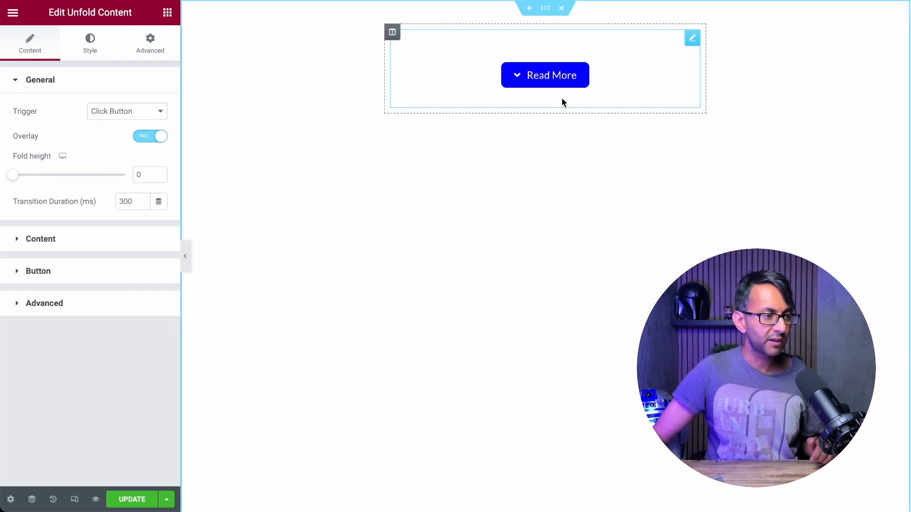
click(544, 75)
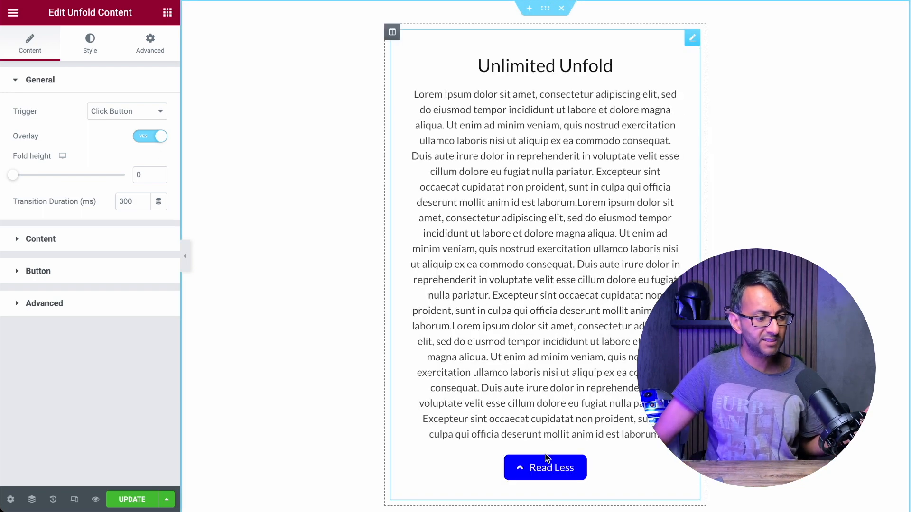
Raise the fold height to 224, then 557, and expand the Content settings
drag(13, 174, 44, 174)
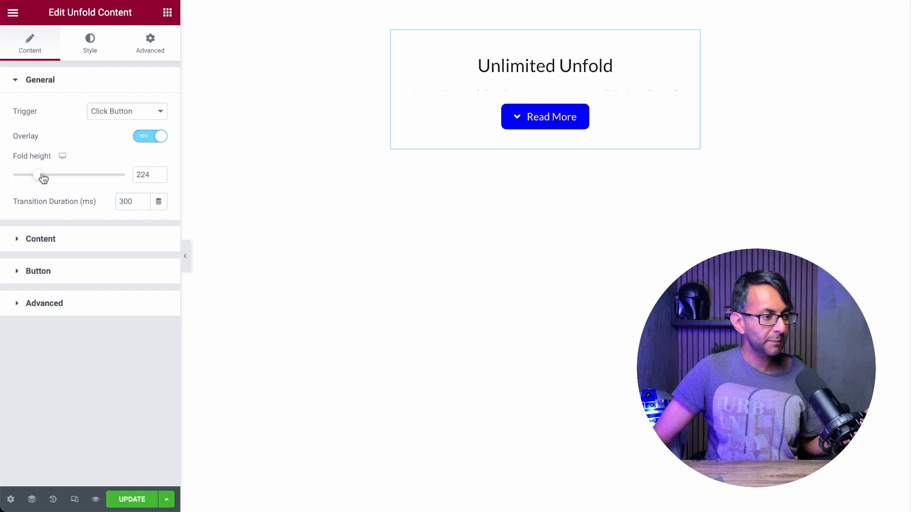
drag(38, 175, 75, 174)
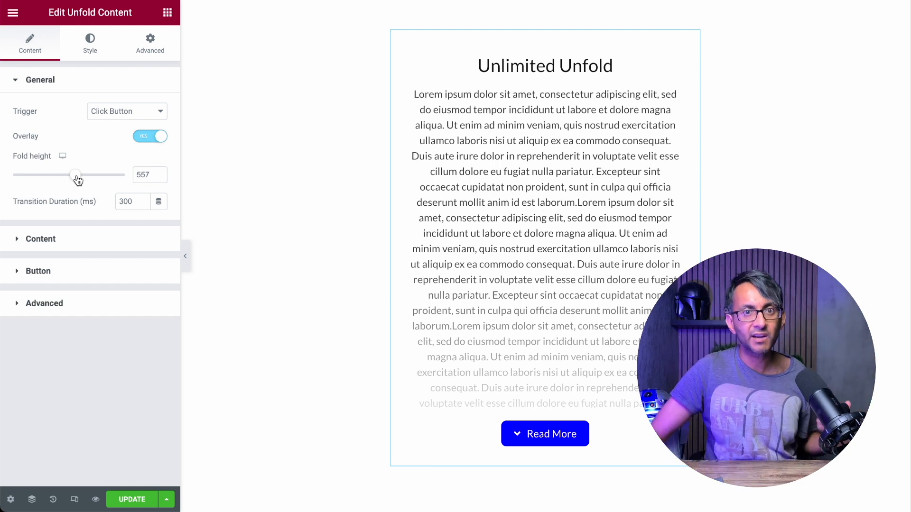
click(41, 239)
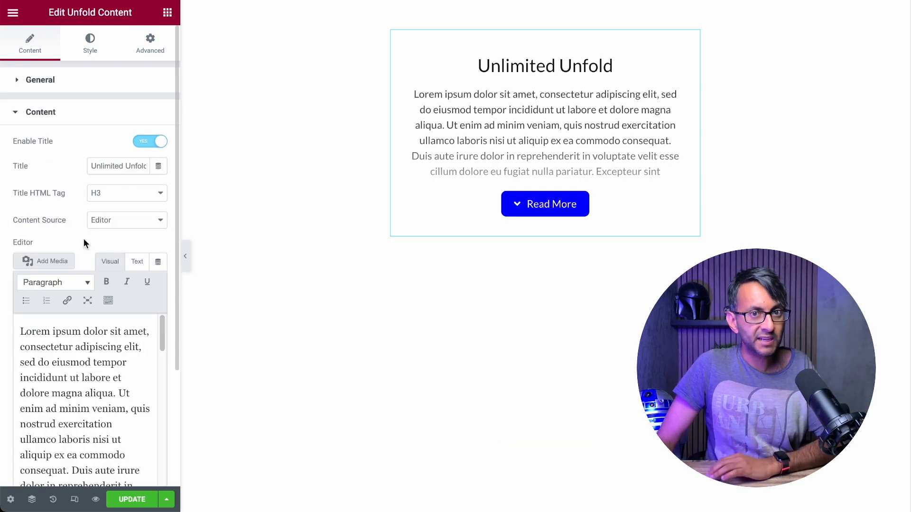
Toggle the title off and on, and switch content source to Elementor Template and back to Editor
click(150, 142)
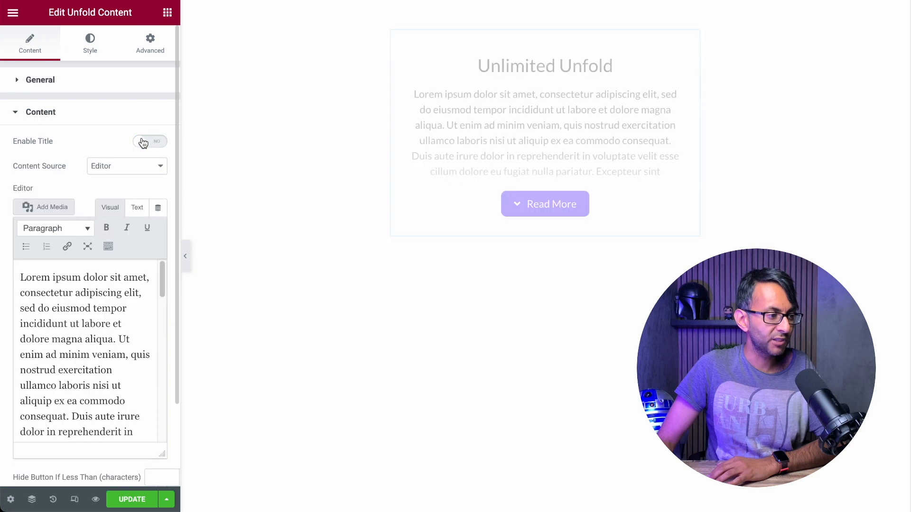
click(149, 141)
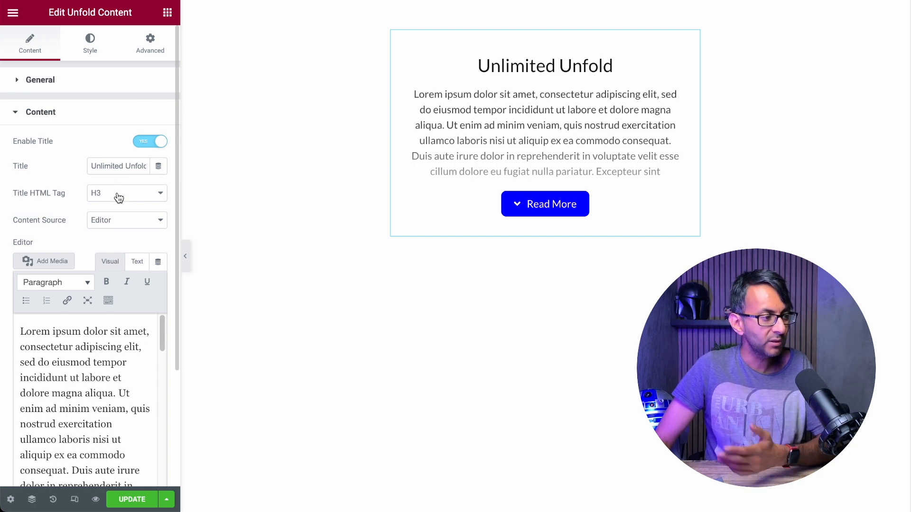
mouse_move(121, 222)
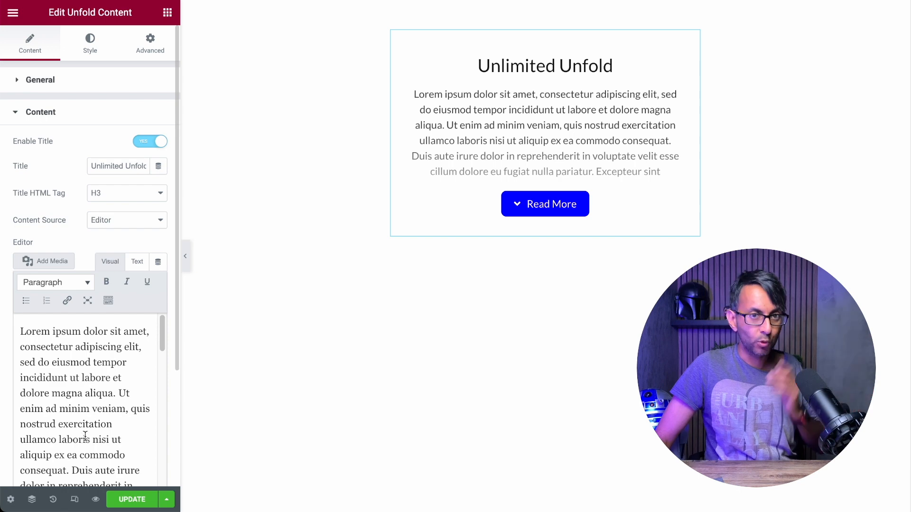
click(126, 220)
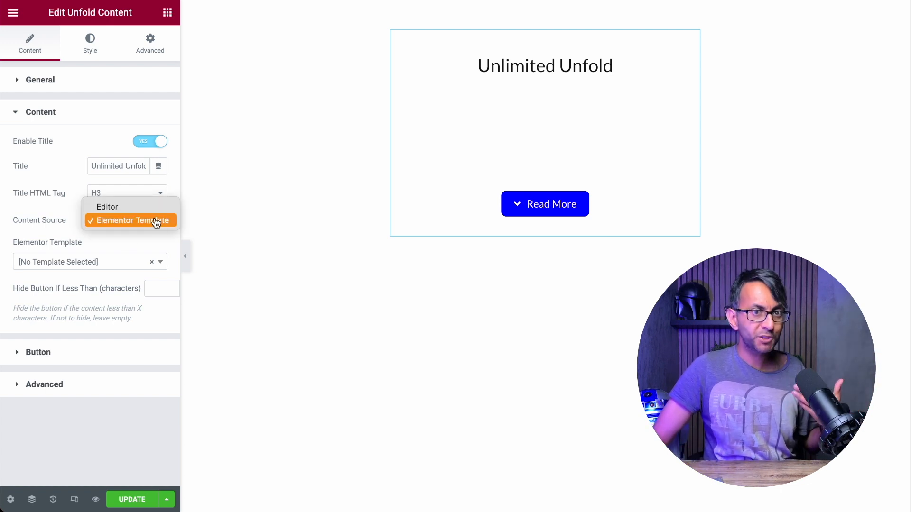
click(107, 207)
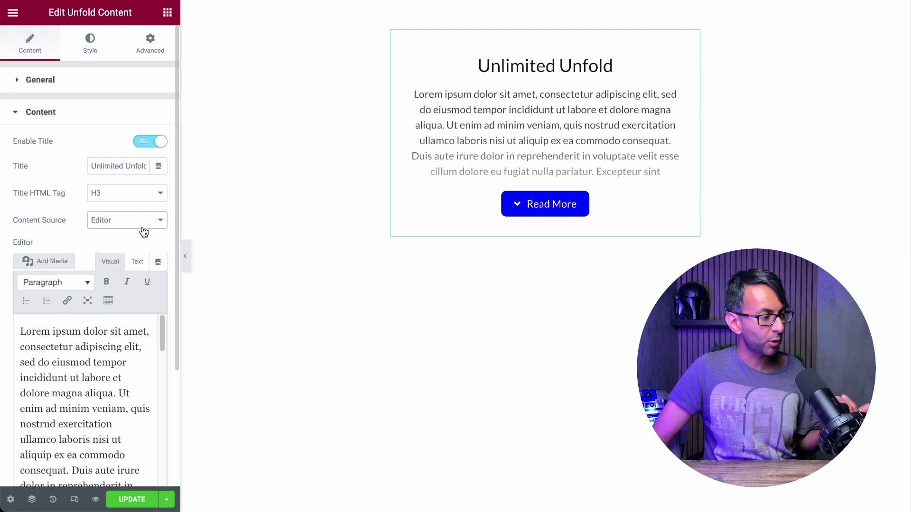
click(40, 112)
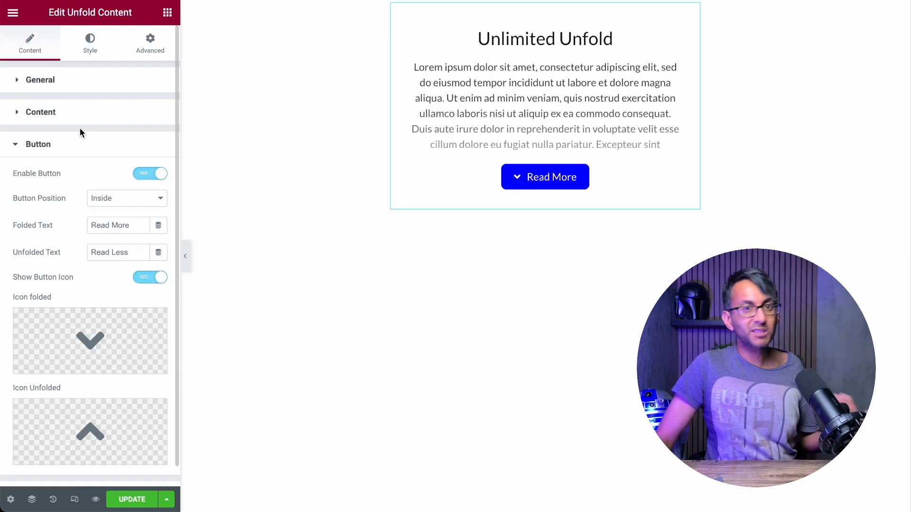
Hide and reshow the Read More button, then move it above the content and back inside
click(150, 173)
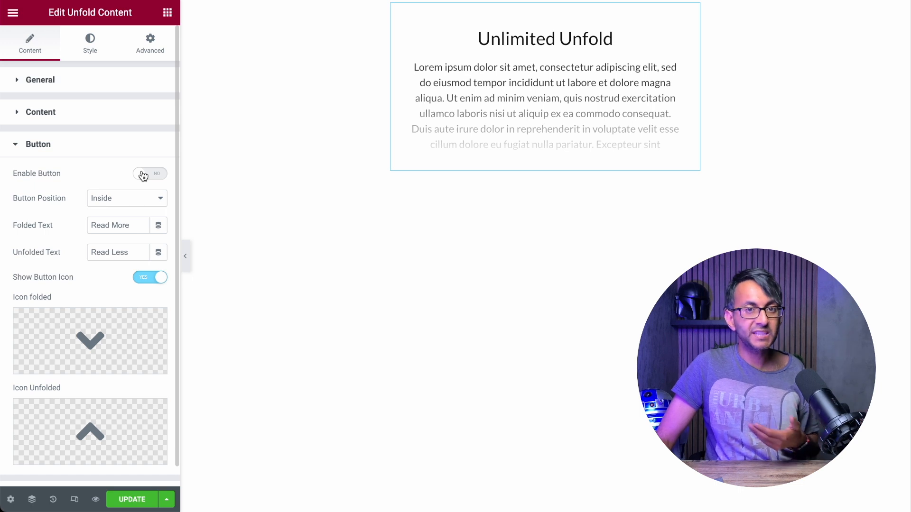
click(149, 173)
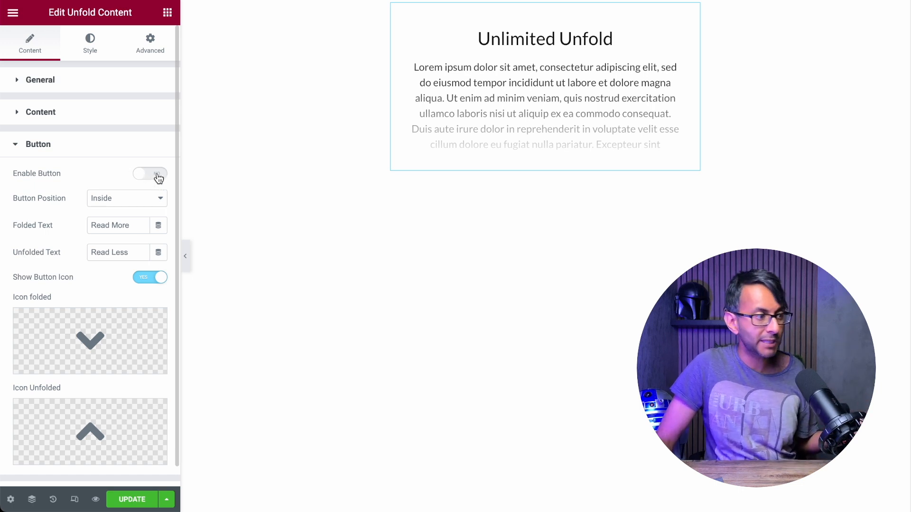
click(149, 174)
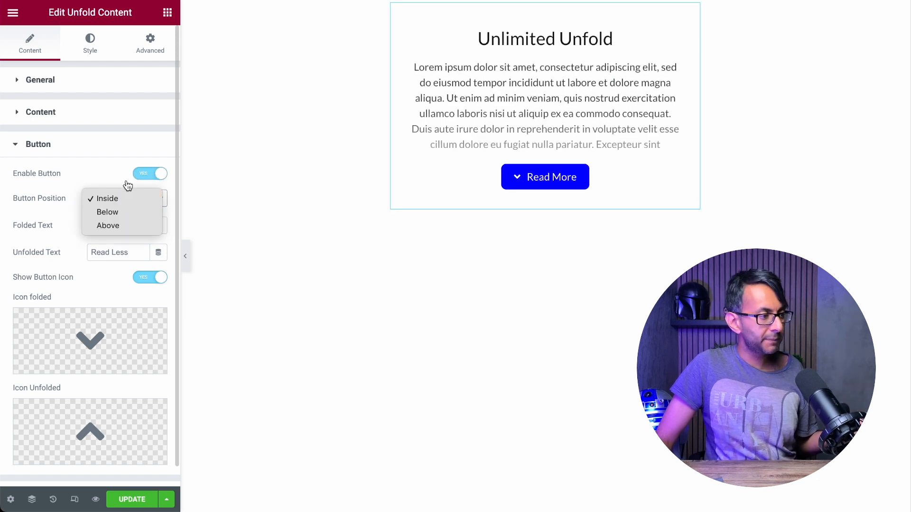
mouse_move(106, 211)
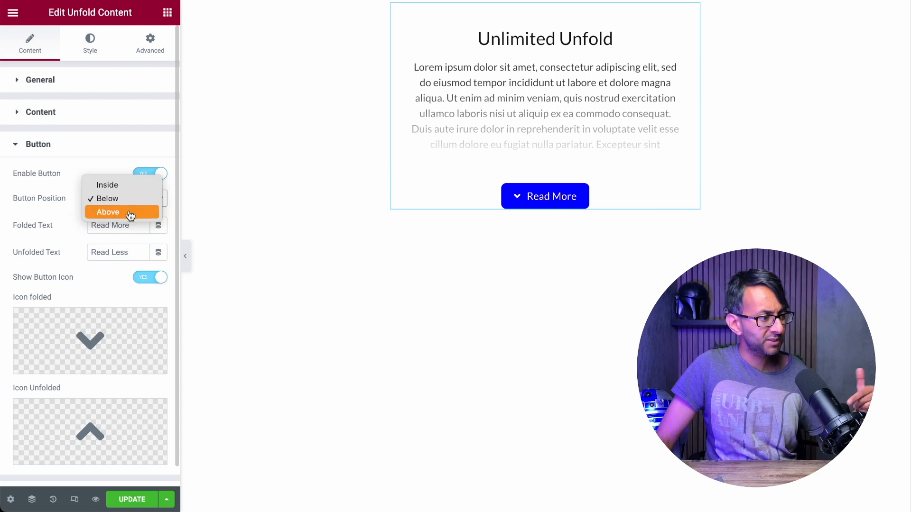
click(107, 211)
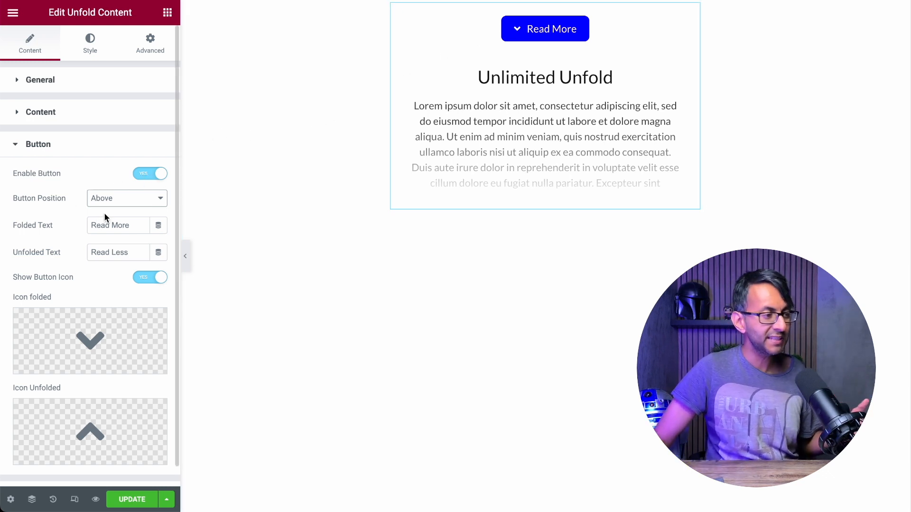
click(126, 199)
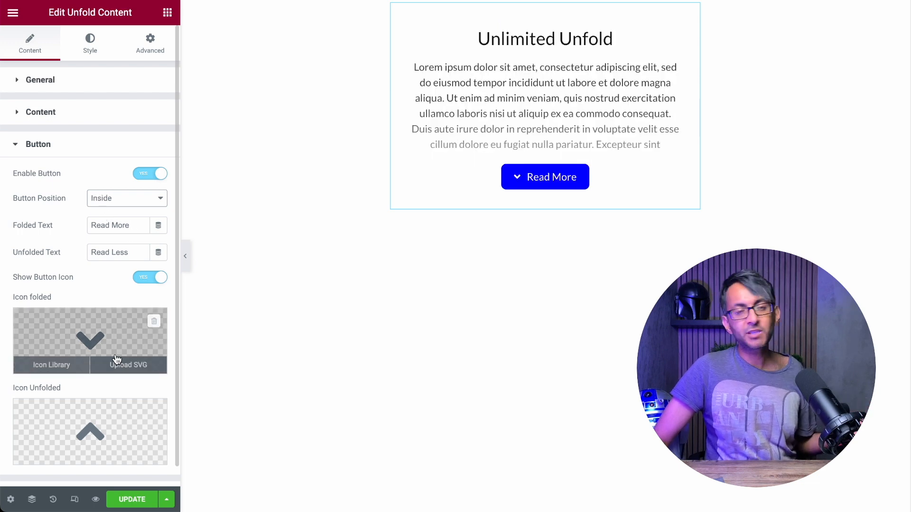
mouse_move(150, 353)
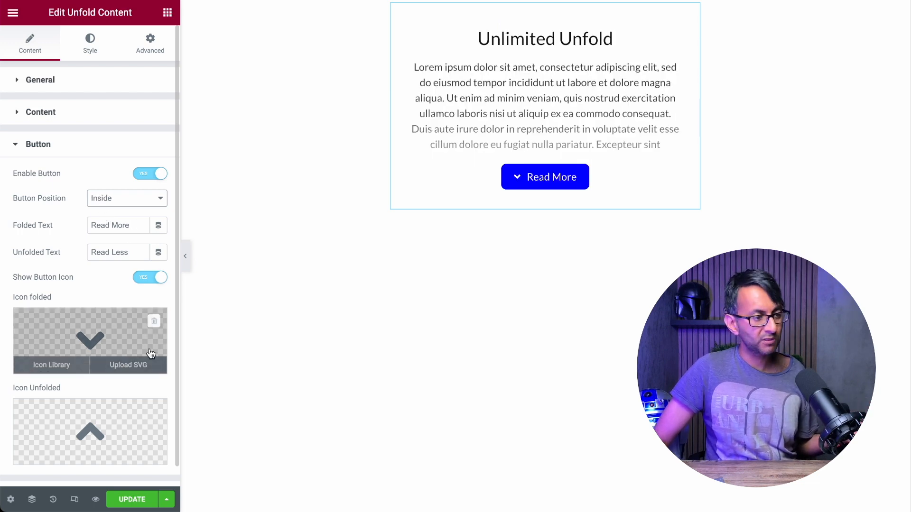
Test the Read More button on the canvas, turn off its icon, and open Style
click(544, 177)
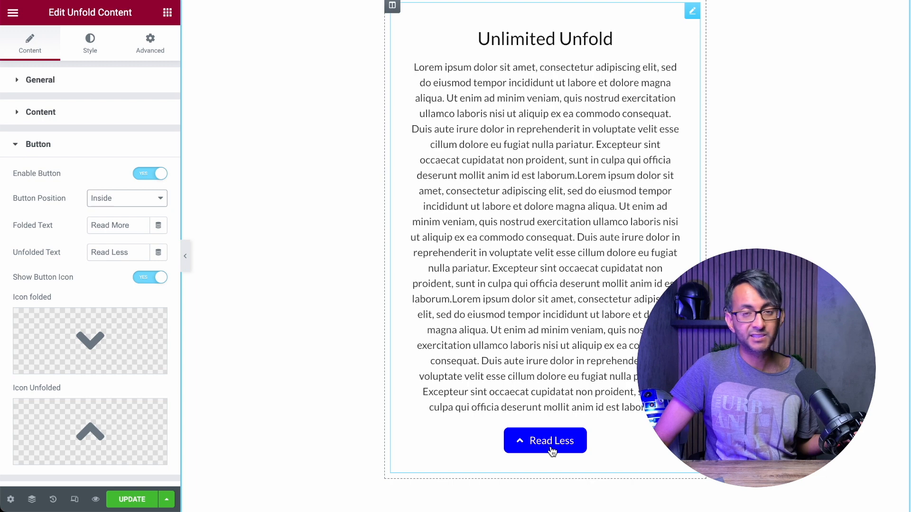
click(544, 440)
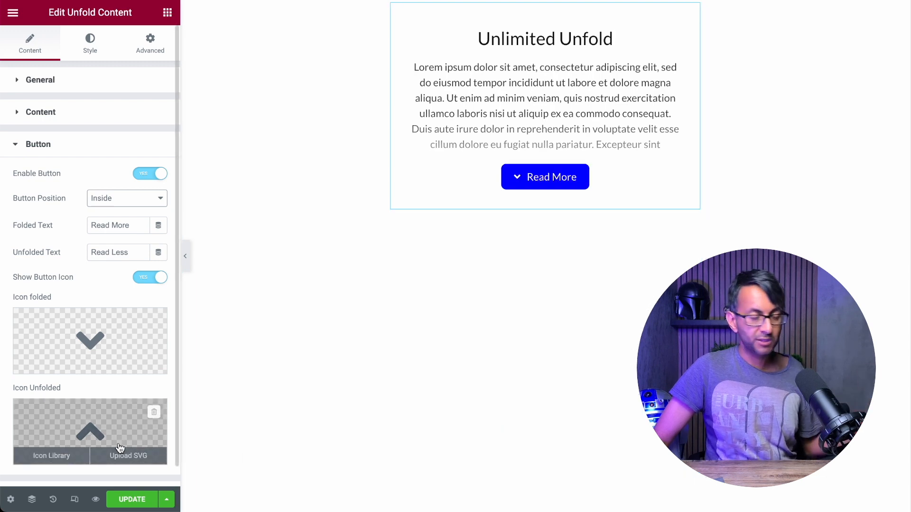
click(150, 277)
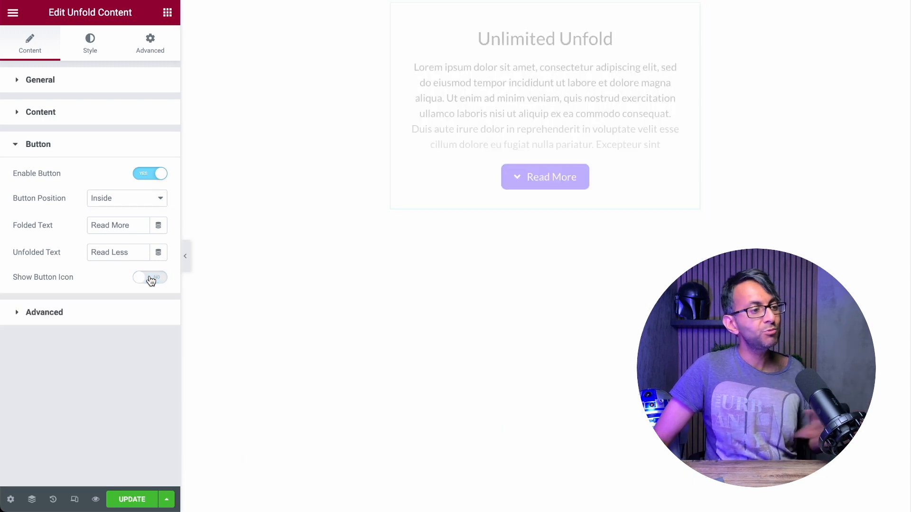
click(150, 277)
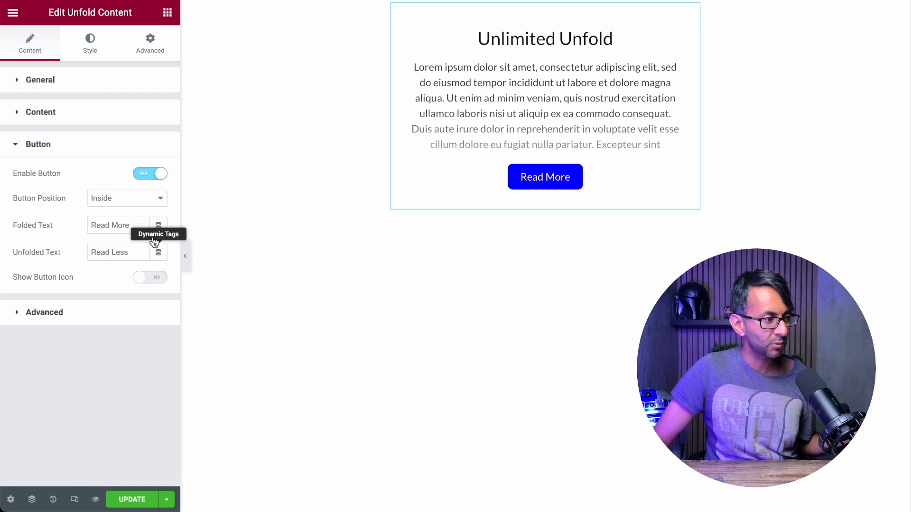
click(90, 42)
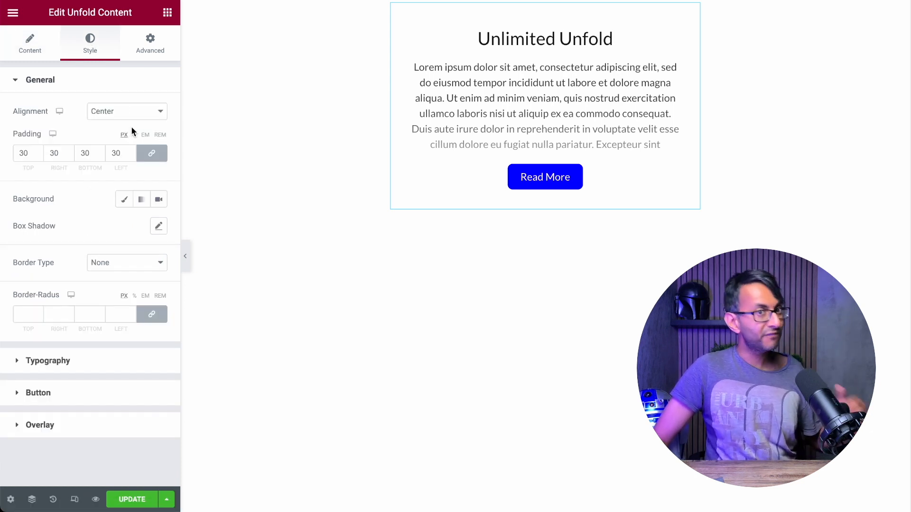
Adjust the Read More button's alignment and make its background red
click(126, 111)
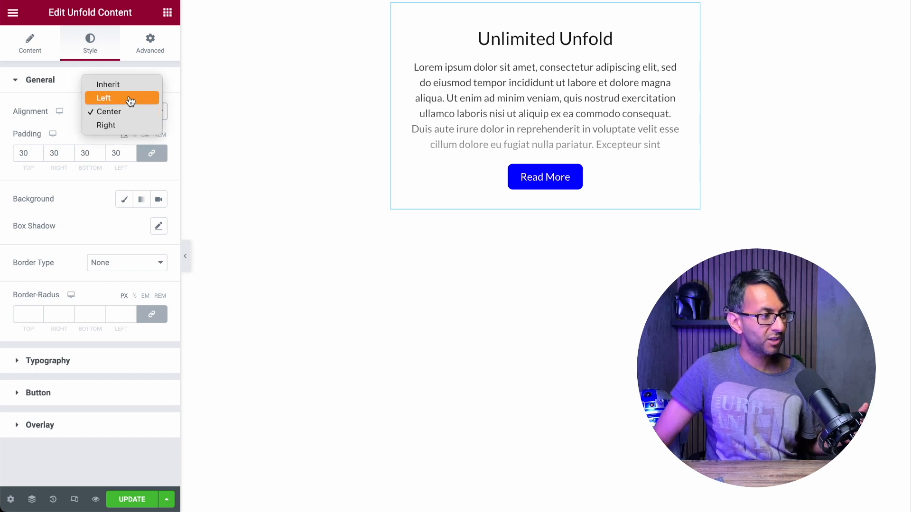
click(104, 98)
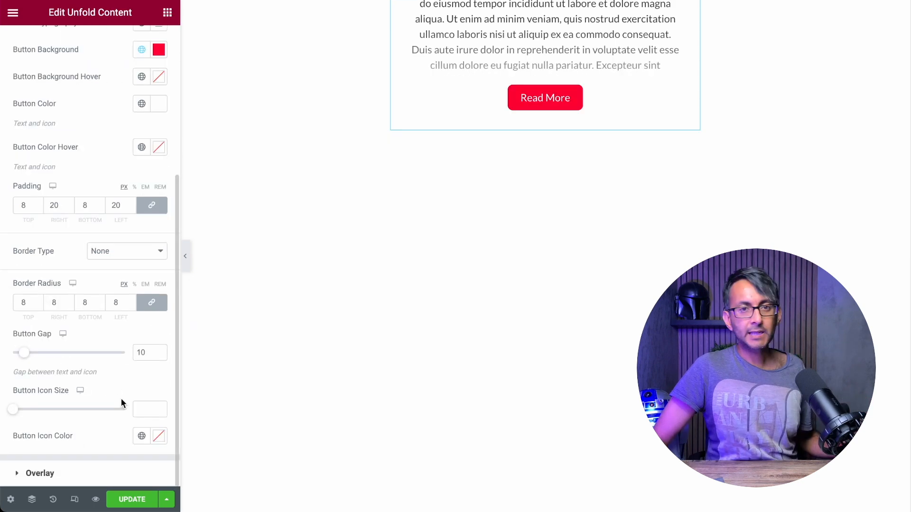
click(40, 473)
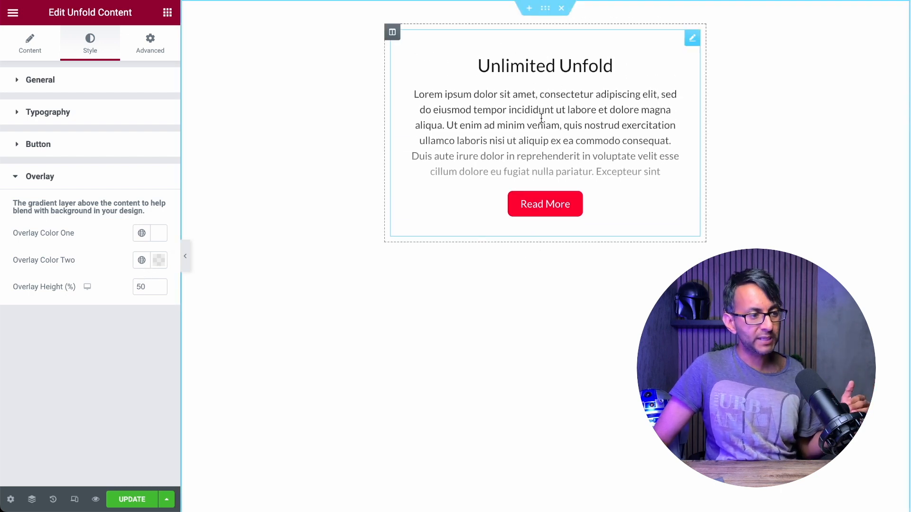
mouse_move(469, 179)
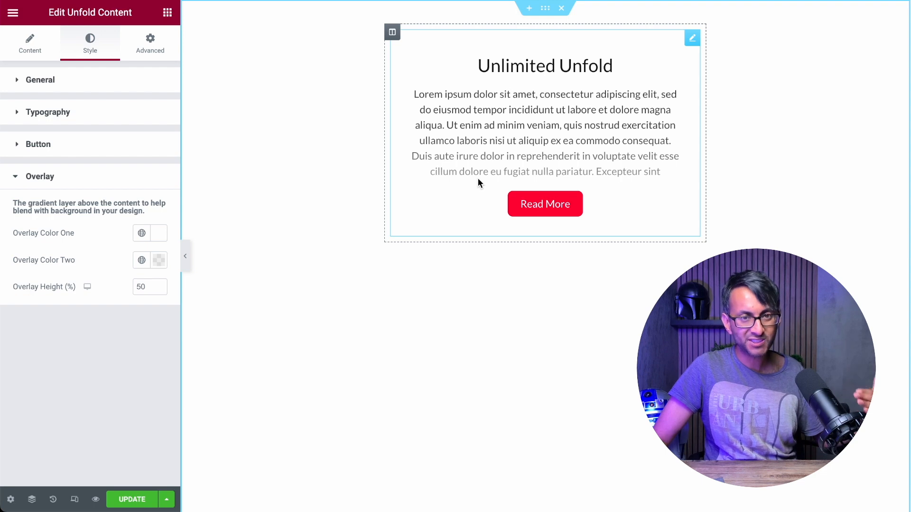
Set the overlay color to red, then unfold and refold the text on the canvas to preview
click(141, 232)
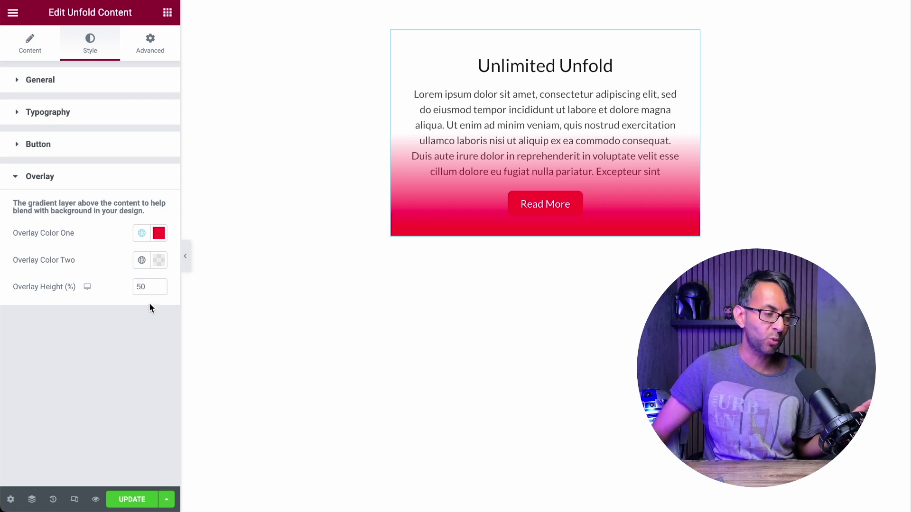
click(545, 204)
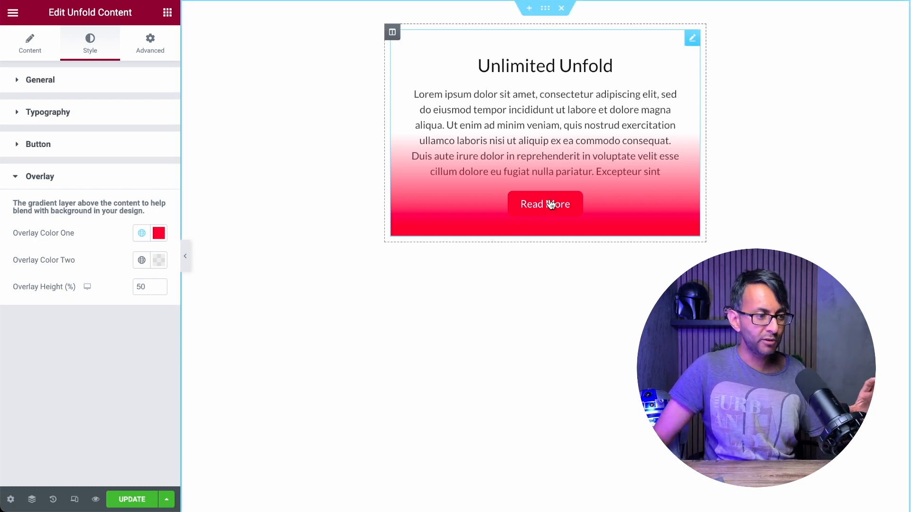
click(544, 204)
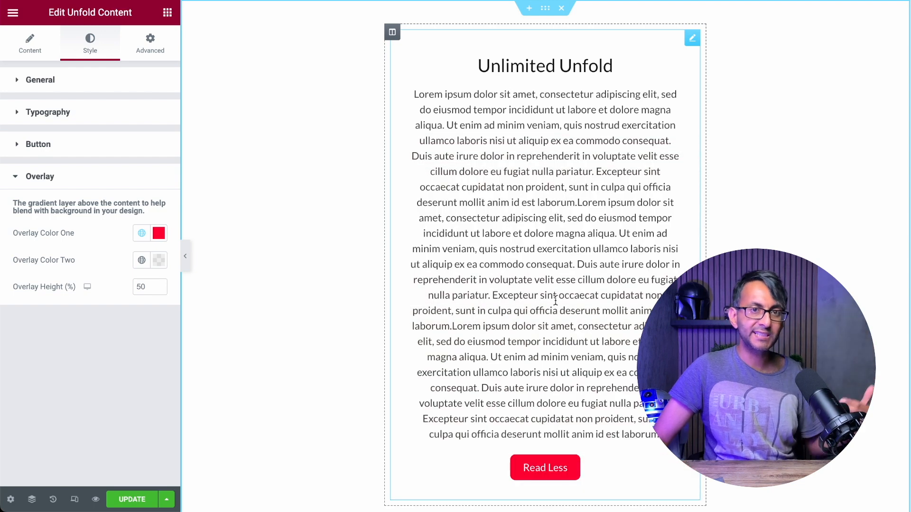
mouse_move(552, 458)
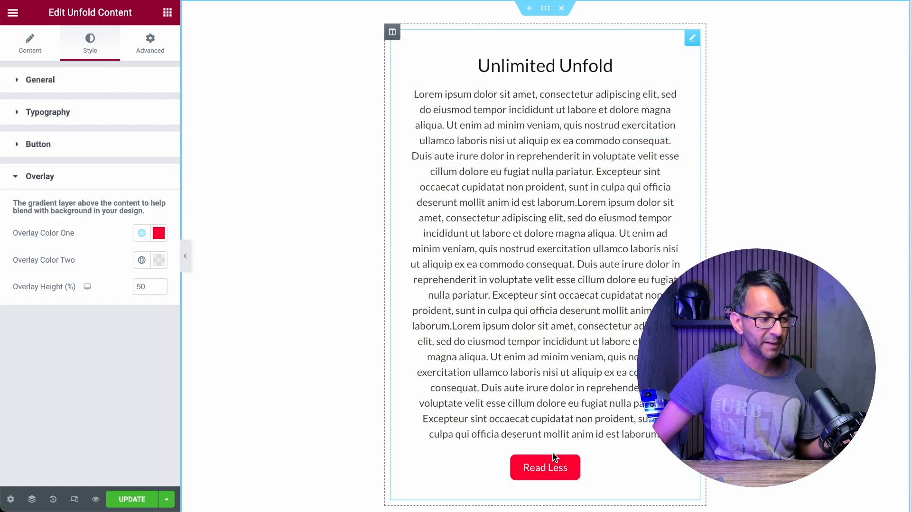
click(544, 466)
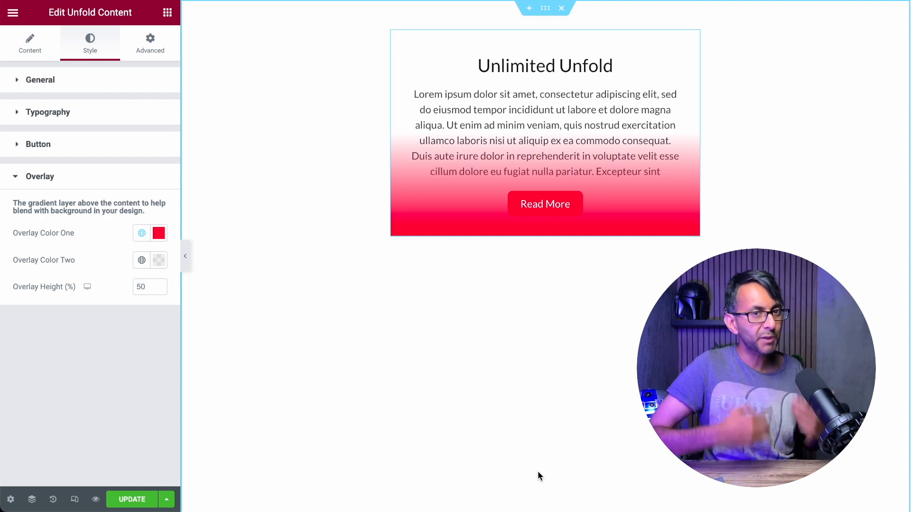
mouse_move(592, 282)
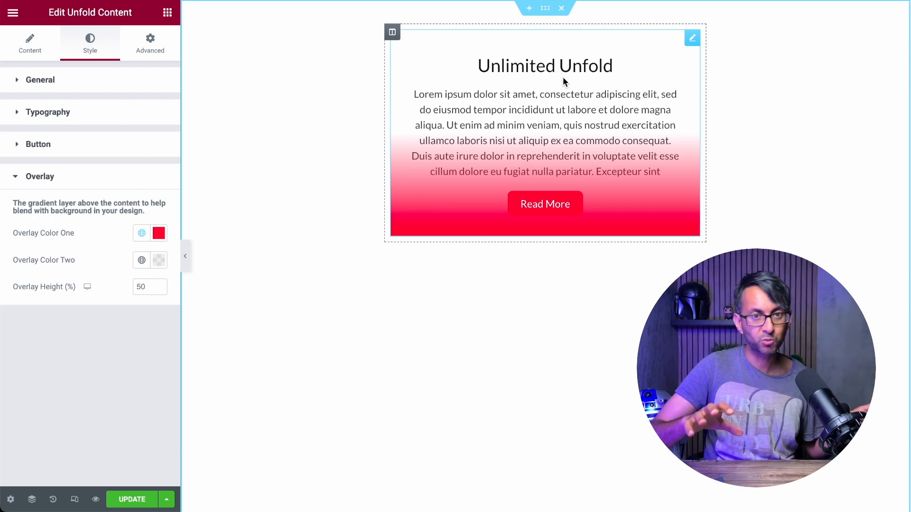
click(29, 44)
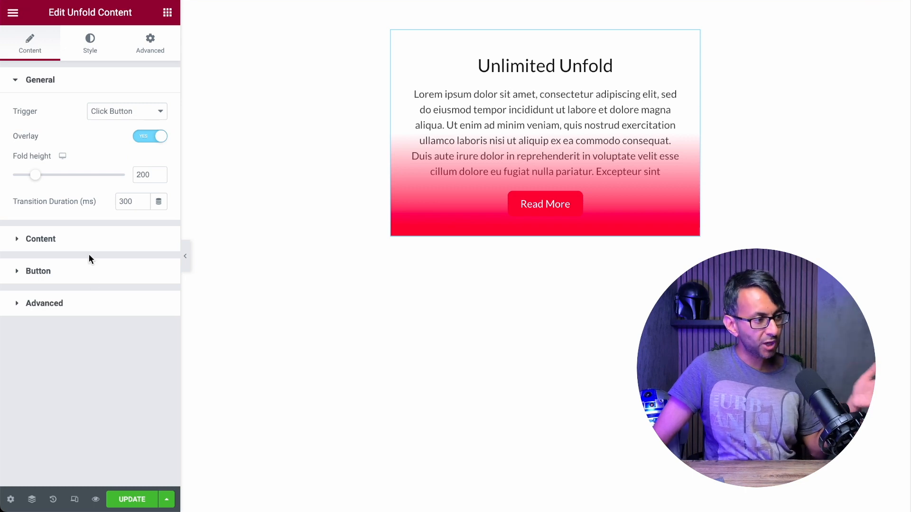
click(40, 238)
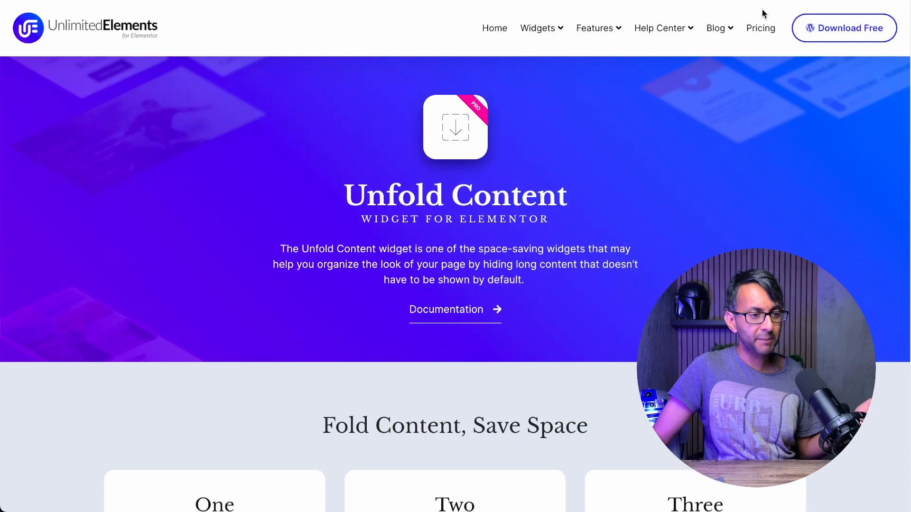
scroll(down, 3)
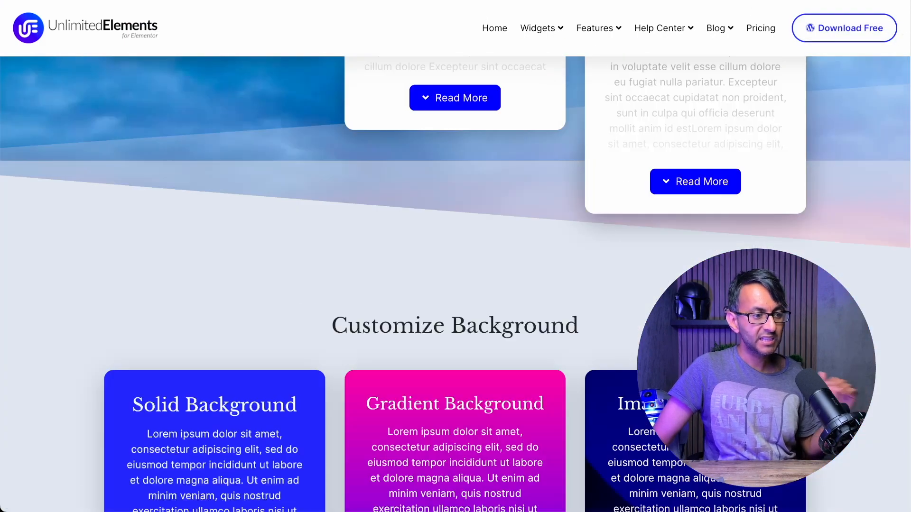
scroll(down, 3)
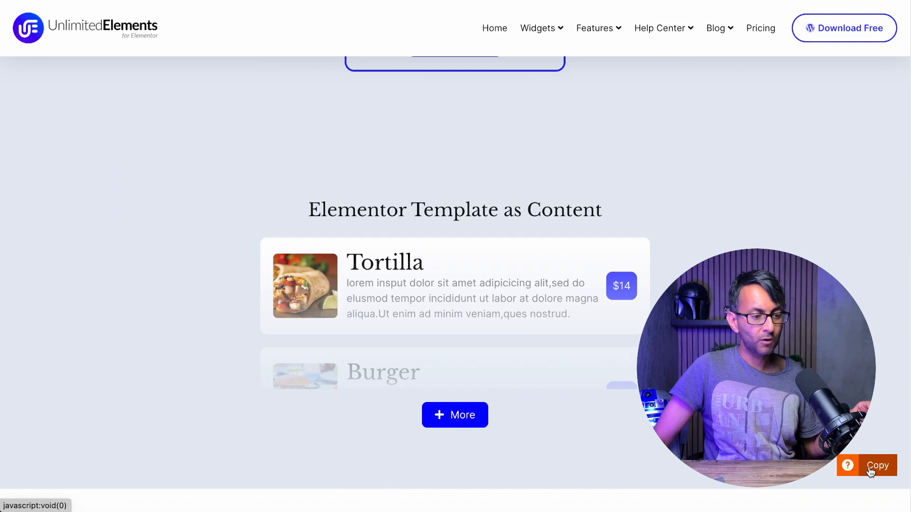
click(877, 465)
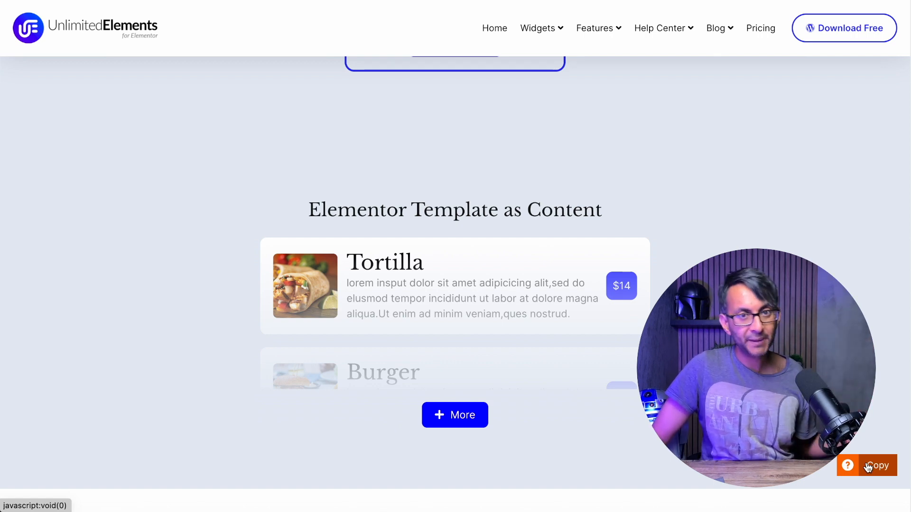
mouse_move(589, 401)
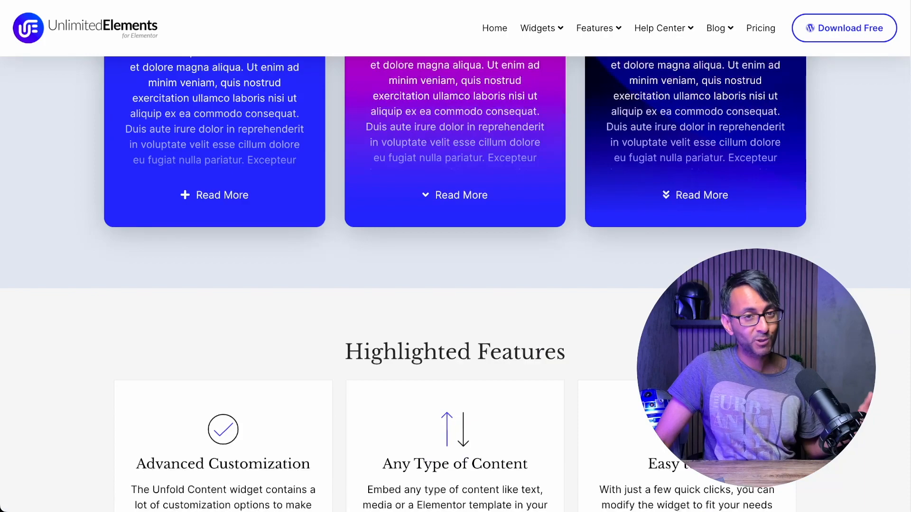
click(455, 195)
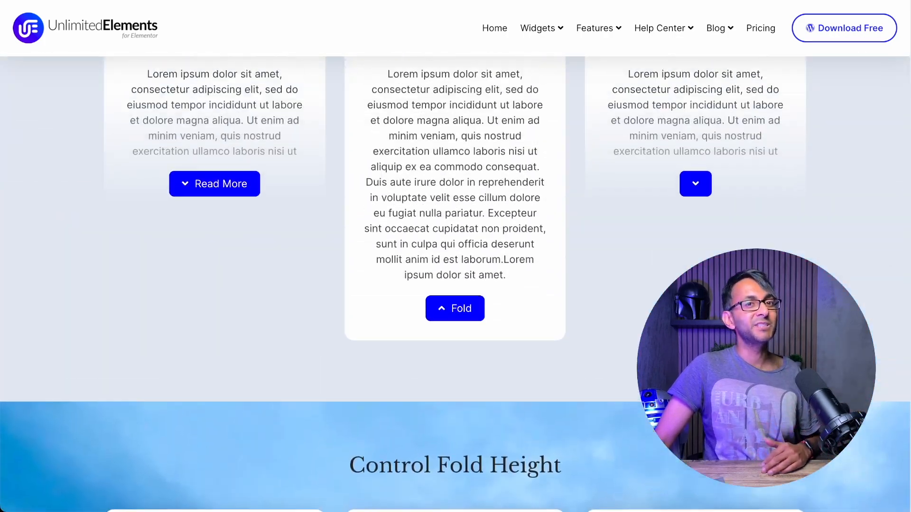
scroll(up, 3)
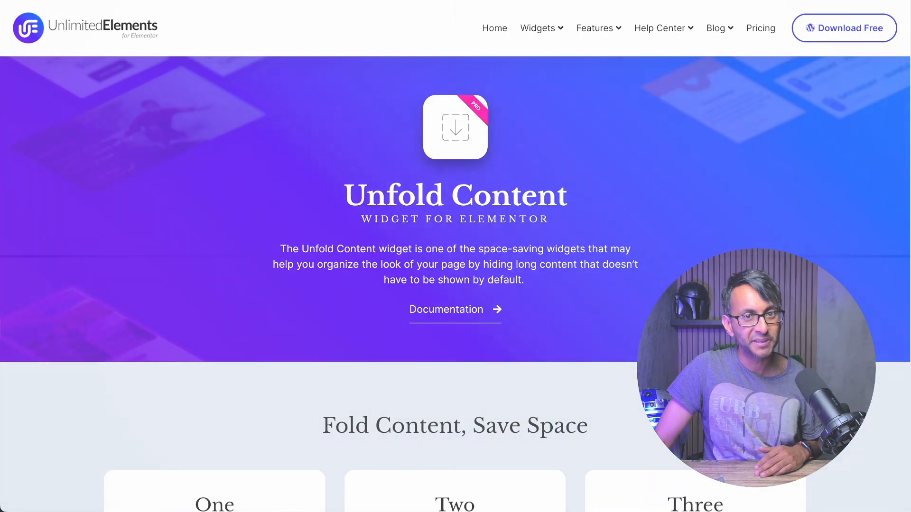